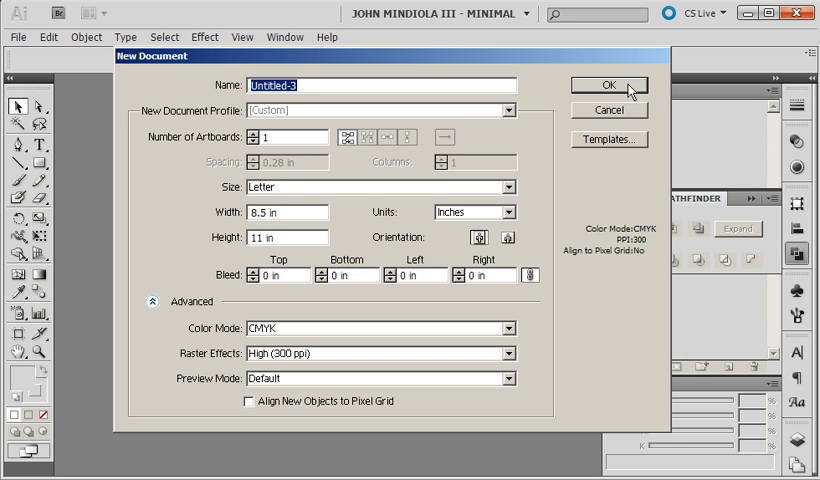
Step: Accept the New Document defaults: Letter, 8.5 x 11 in, portrait
click(606, 85)
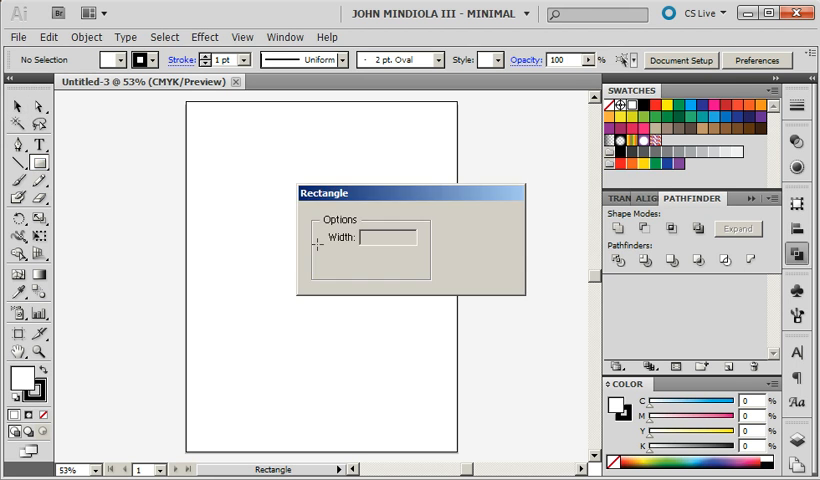
Step: Create a rectangle 7.5 in wide by 10 in tall from the Rectangle dialog
text(7.5 in)
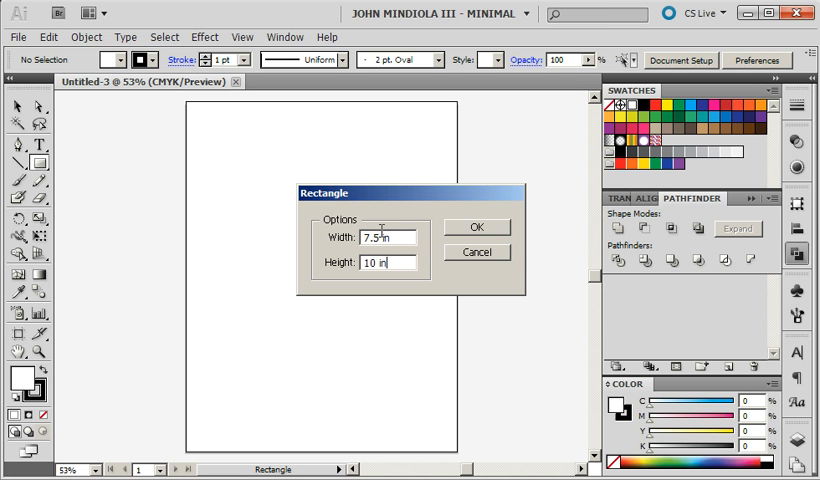
click(477, 227)
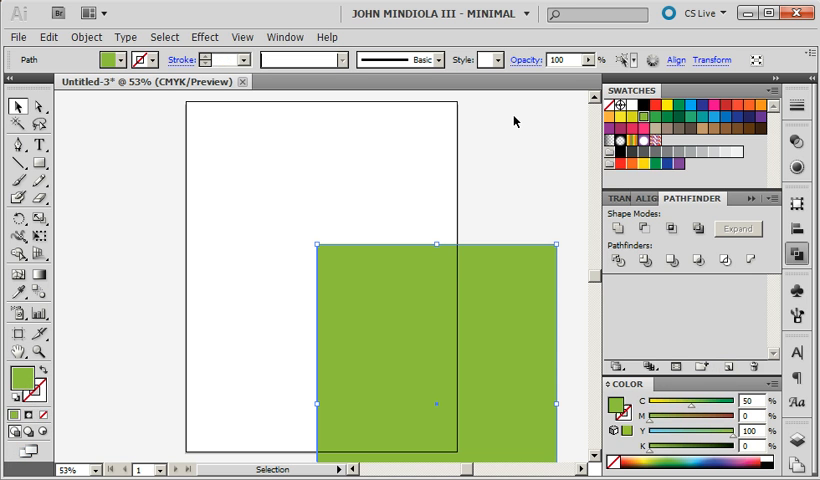
mouse_move(660, 100)
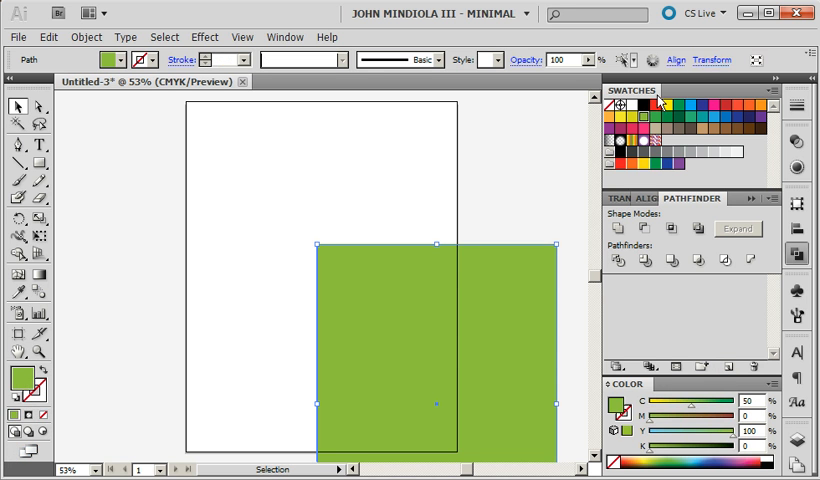
mouse_move(480, 267)
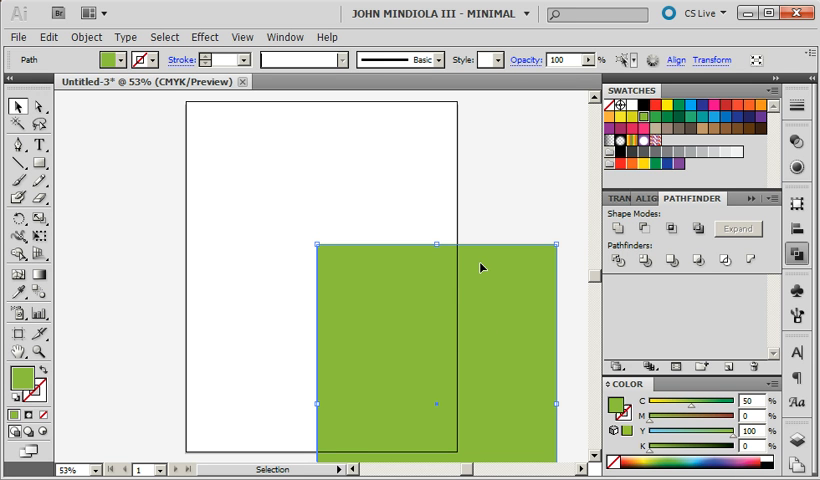
mouse_move(406, 177)
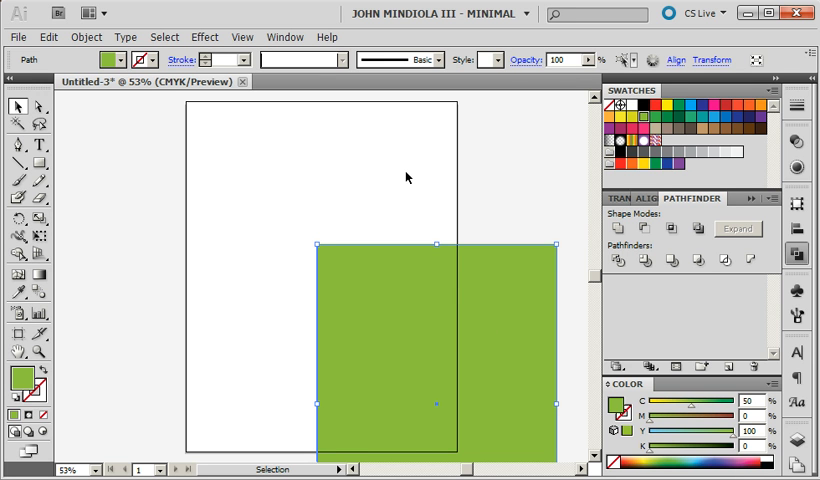
Step: Align the green rectangle to the artboard's horizontal and vertical center
click(676, 60)
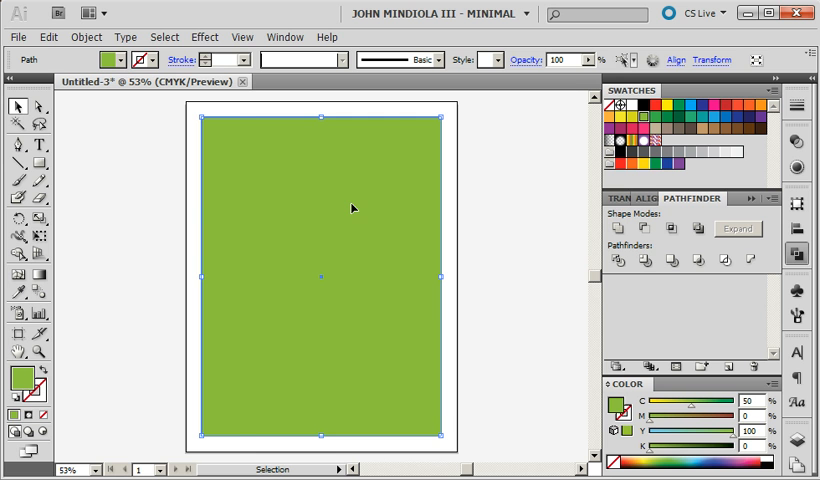
Step: Reach Split Into Grid from Object > Path with the rectangle selected
click(47, 37)
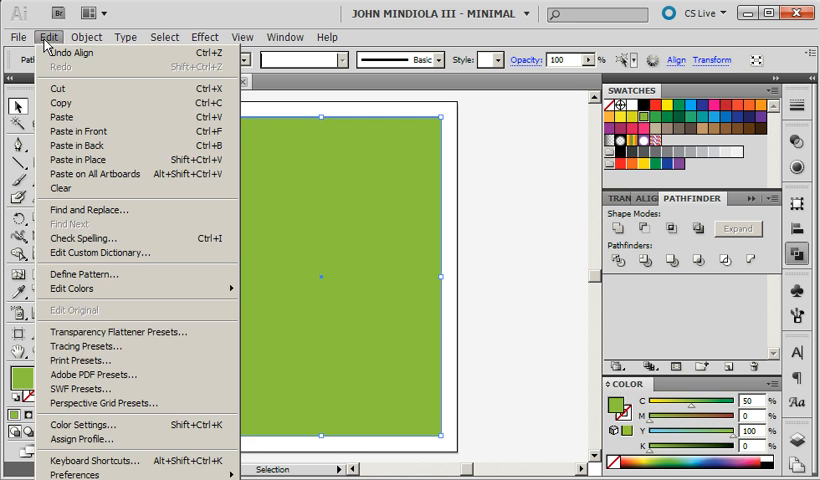
click(87, 37)
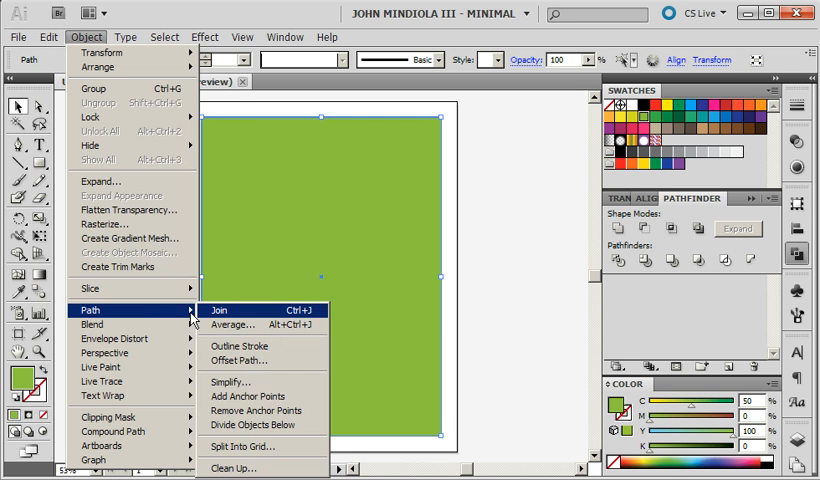
mouse_move(252, 446)
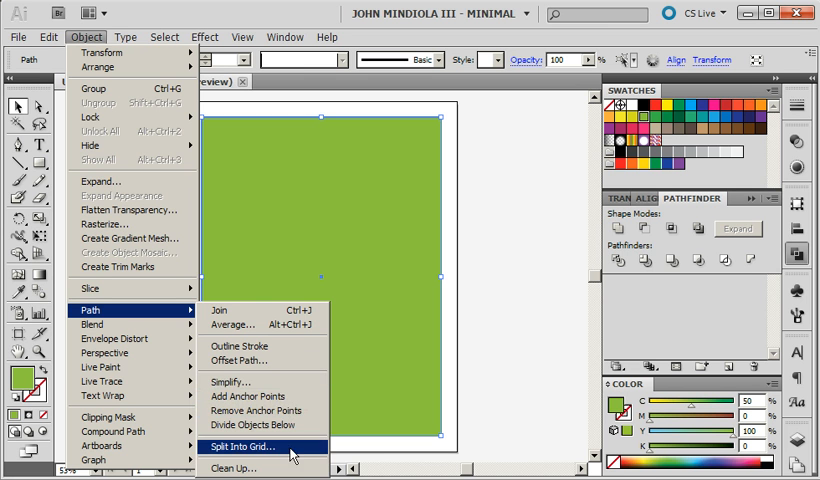
click(240, 446)
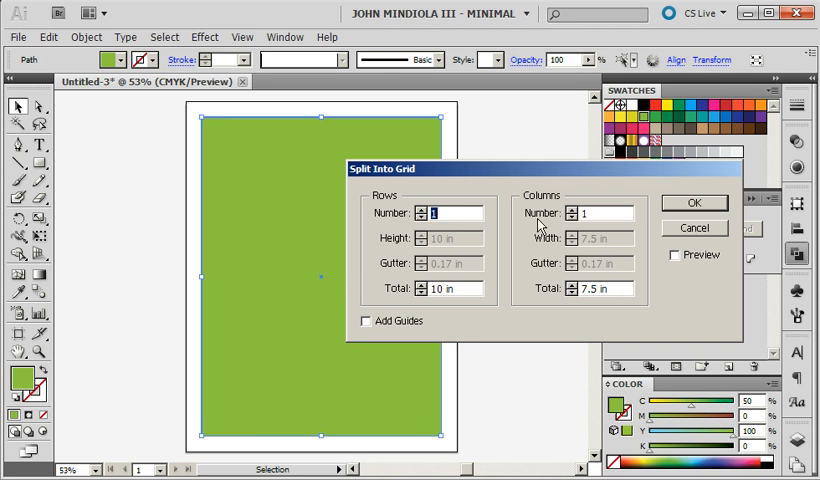
Step: Split the rectangle into 5 columns with a 0.2 in gutter and apply it
click(595, 213)
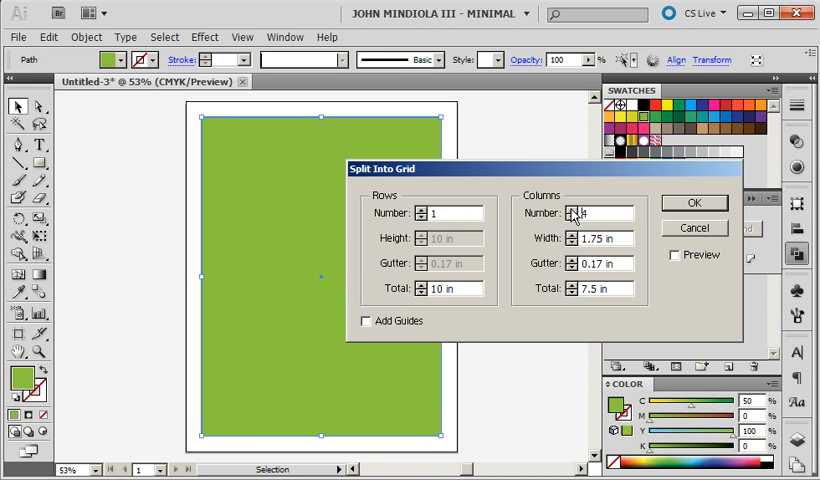
text(5)
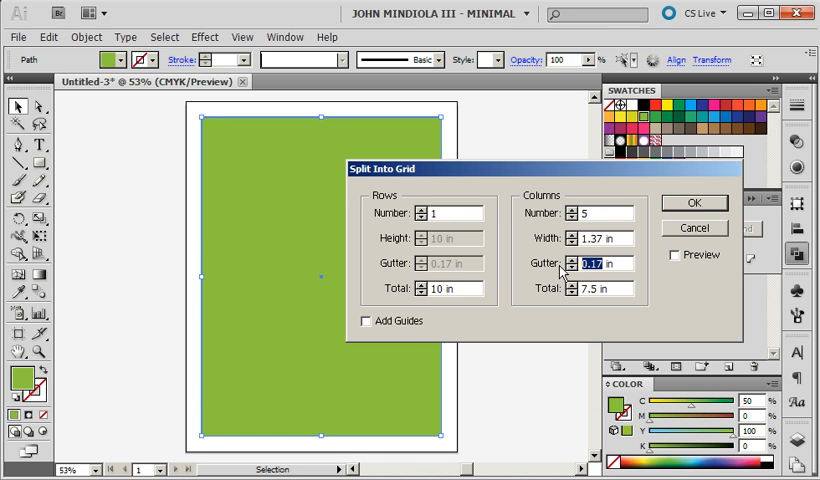
click(676, 254)
text(0)
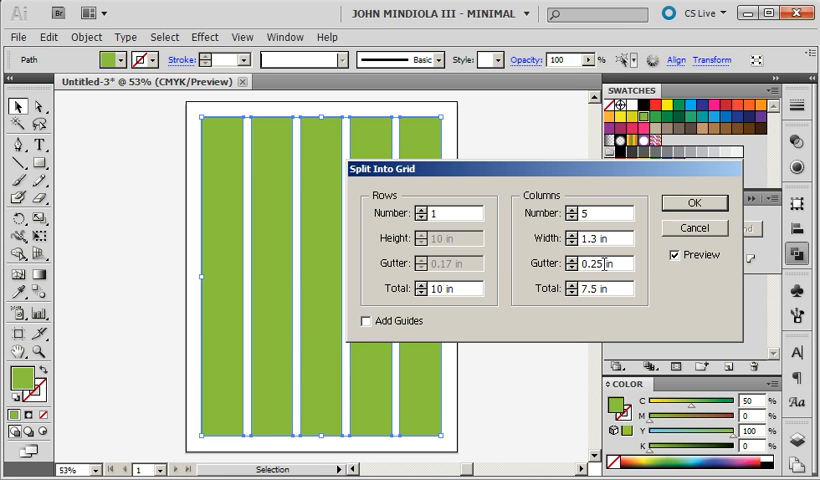
text(.2)
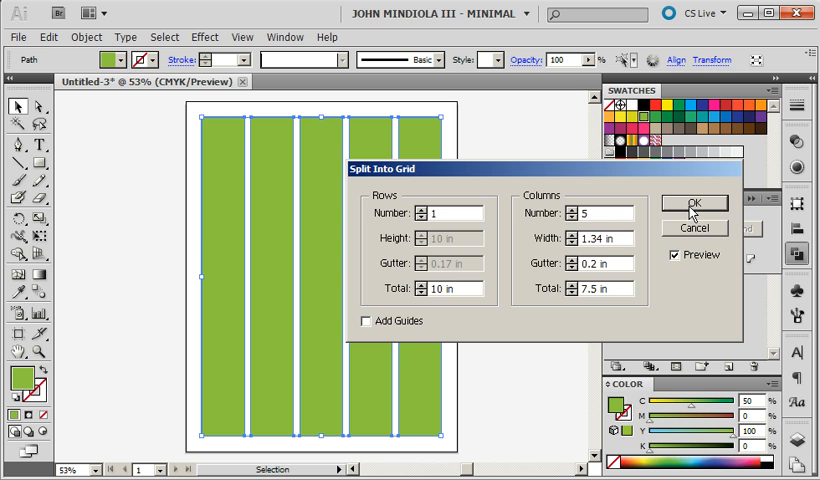
click(692, 203)
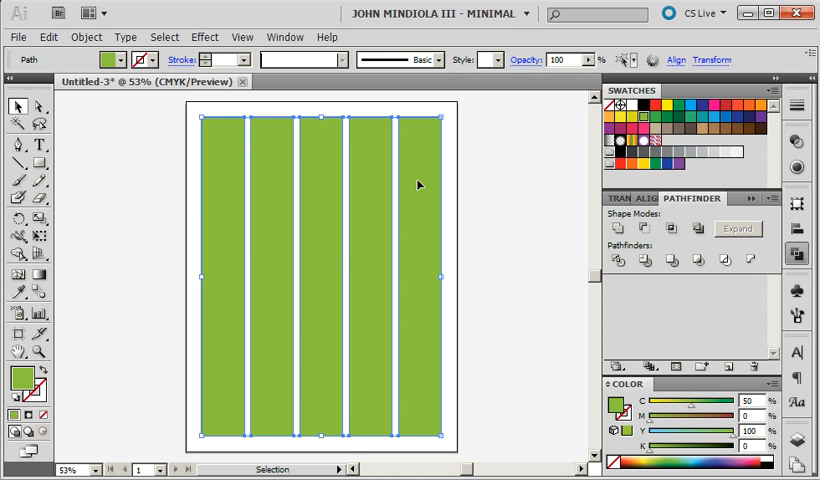
mouse_move(479, 192)
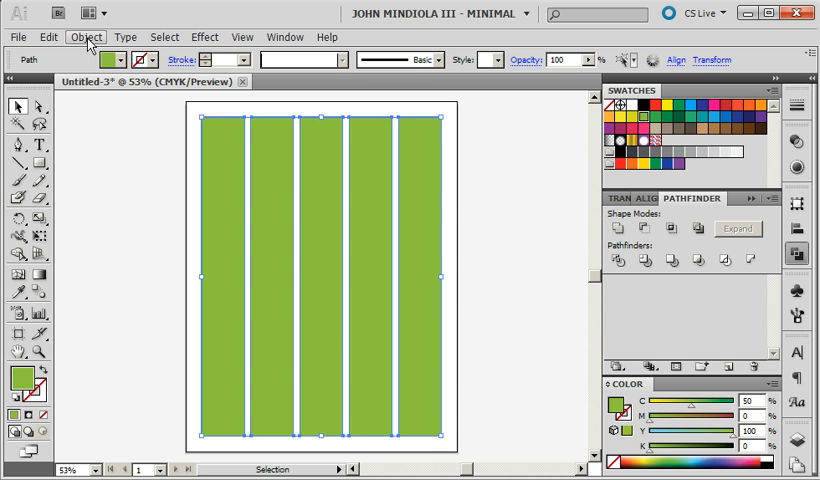
Step: Convert the five selected green columns into cyan guides via View > Guides > Make Guides
click(242, 37)
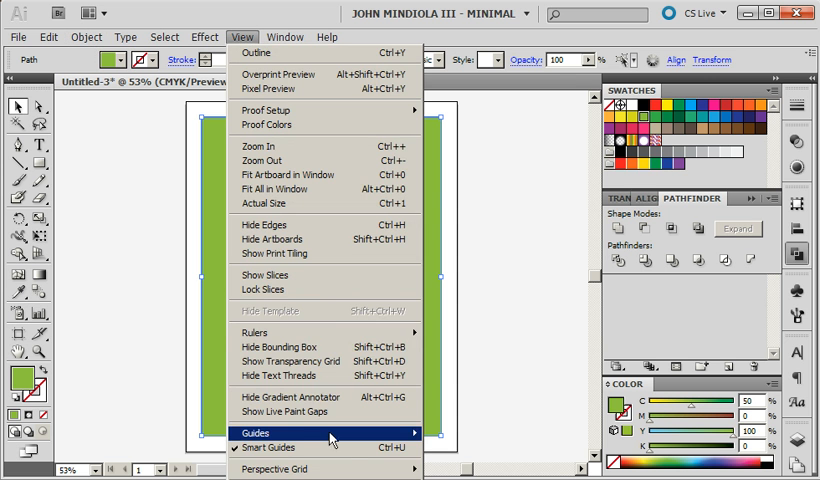
click(256, 432)
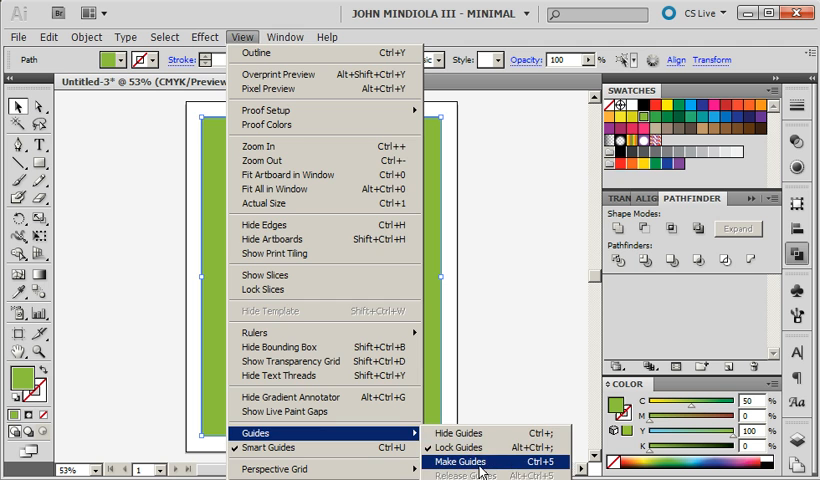
click(461, 462)
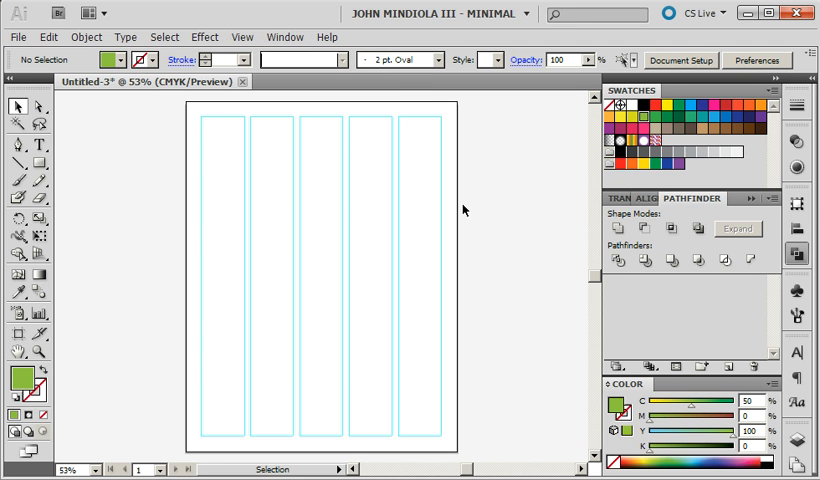
mouse_move(178, 206)
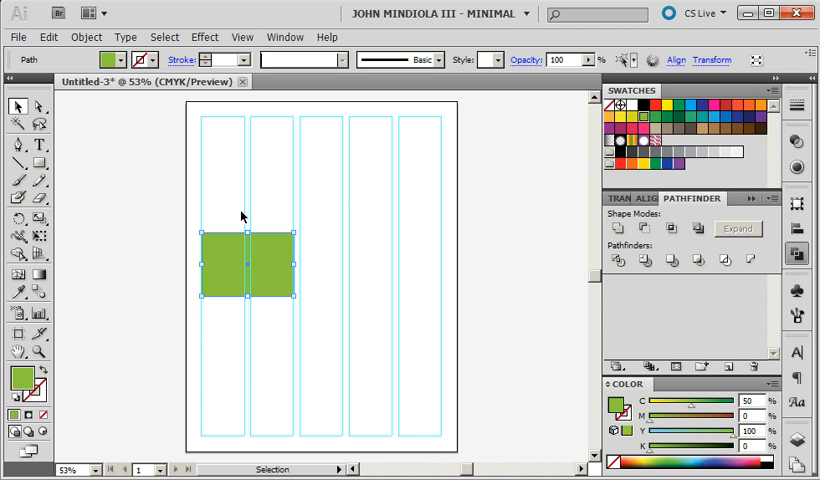
Step: Lock the column guides via View > Guides > Lock Guides after drawing the snapped rectangle
click(242, 37)
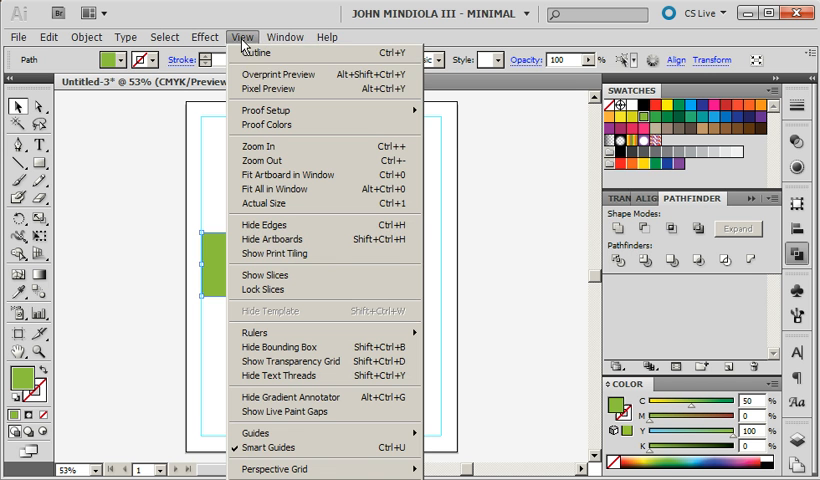
mouse_move(256, 432)
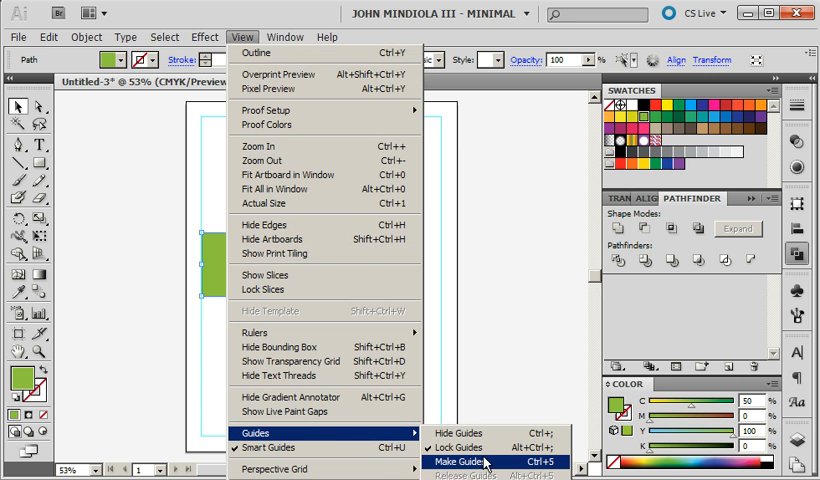
mouse_move(460, 447)
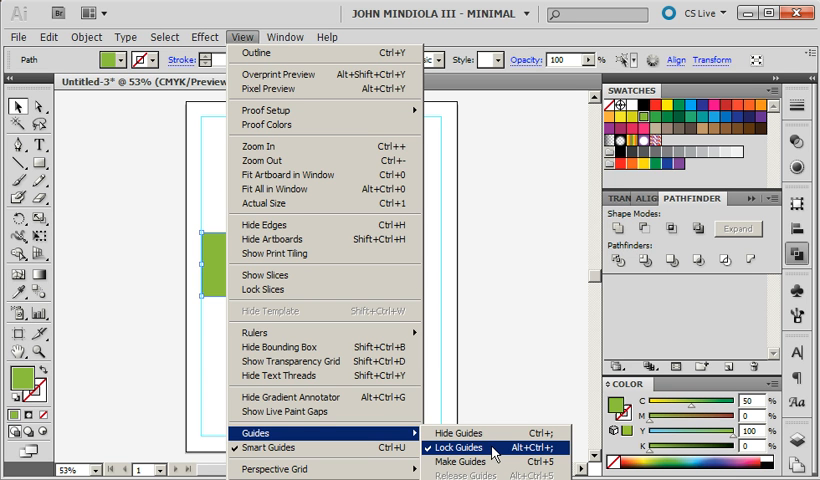
click(459, 447)
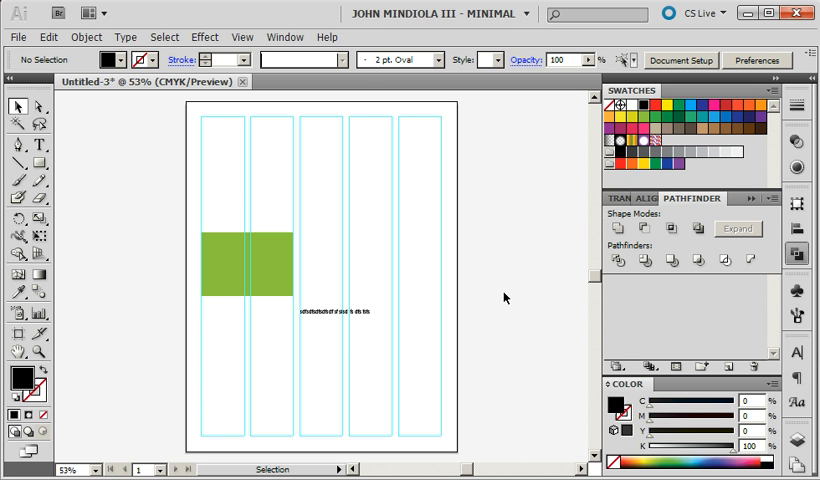
mouse_move(482, 320)
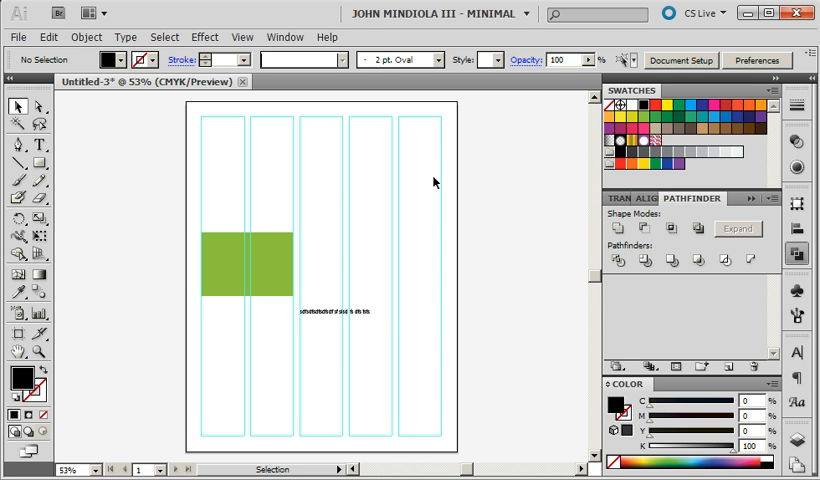
mouse_move(456, 288)
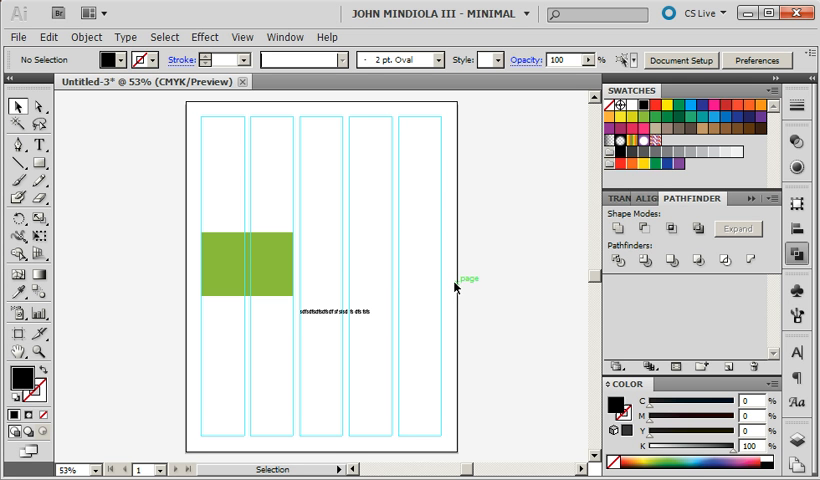